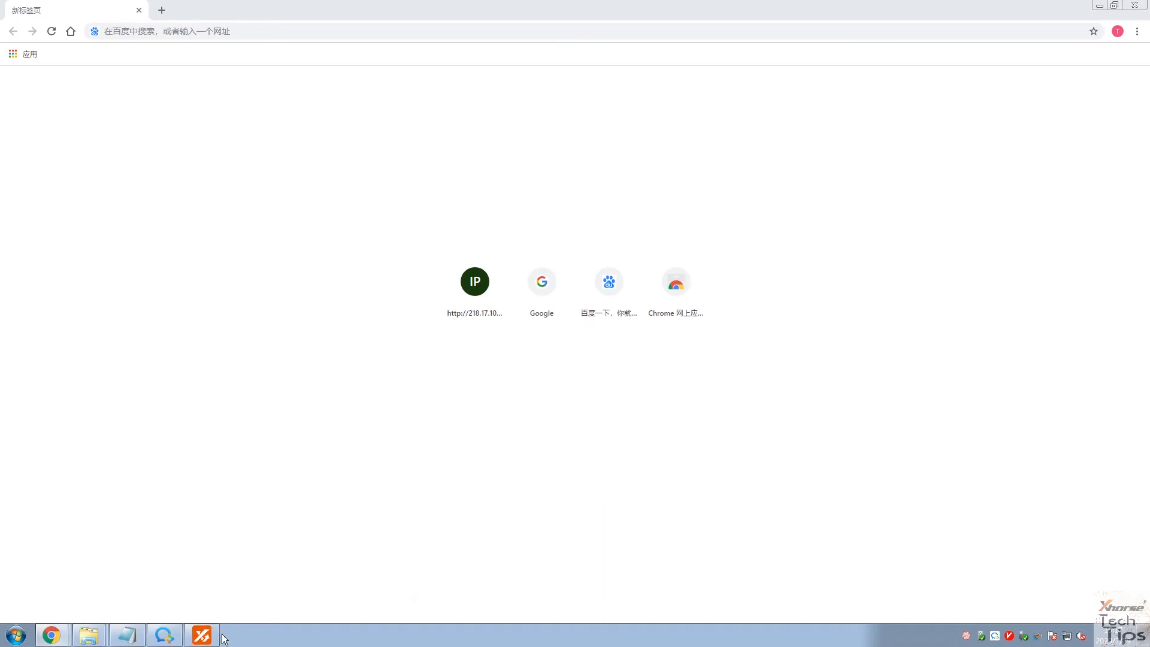
Launch Upgrade Kit from the taskbar and centre its VVDI2 window
left_click(202, 635)
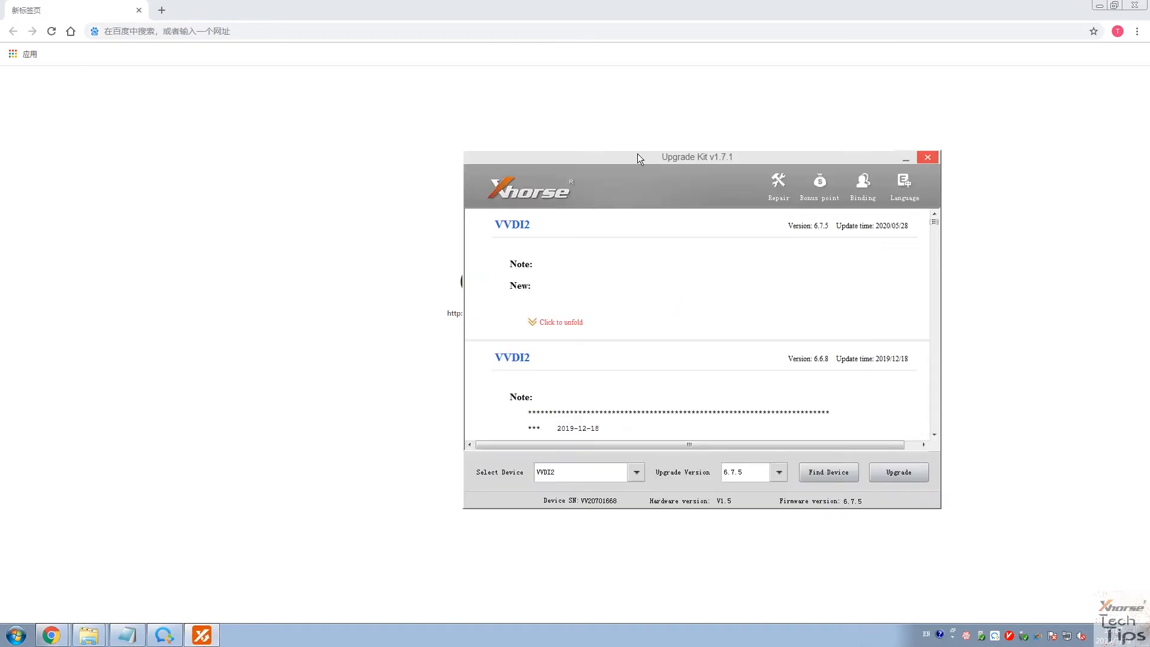
left_click_drag(696, 156, 562, 151)
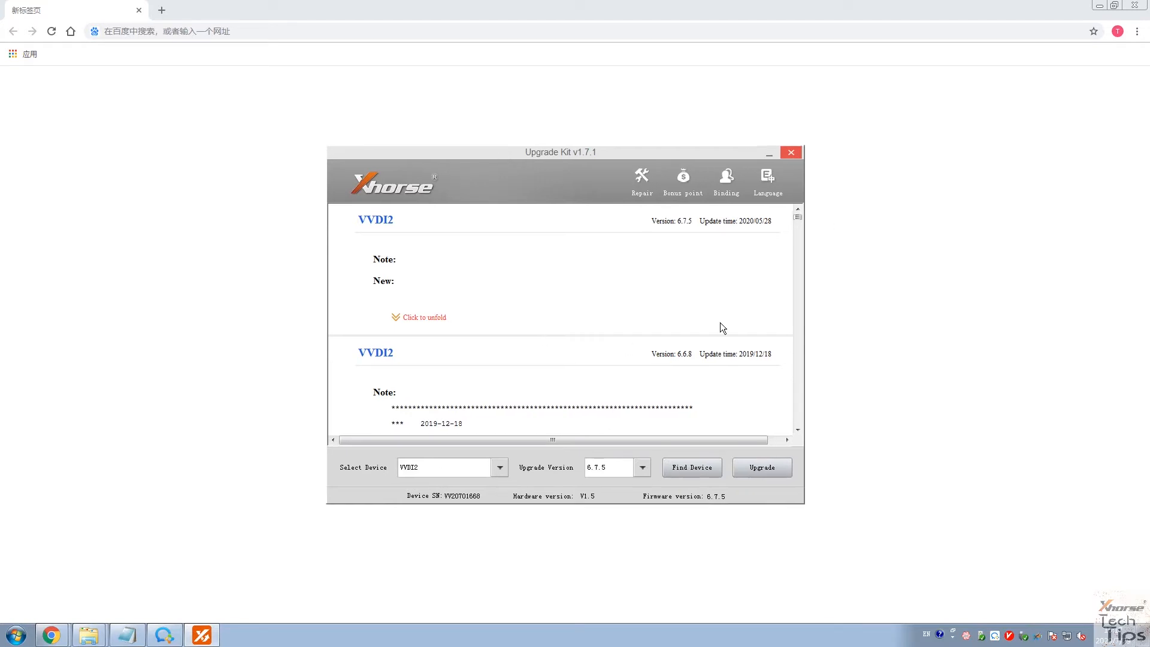
mouse_move(726, 179)
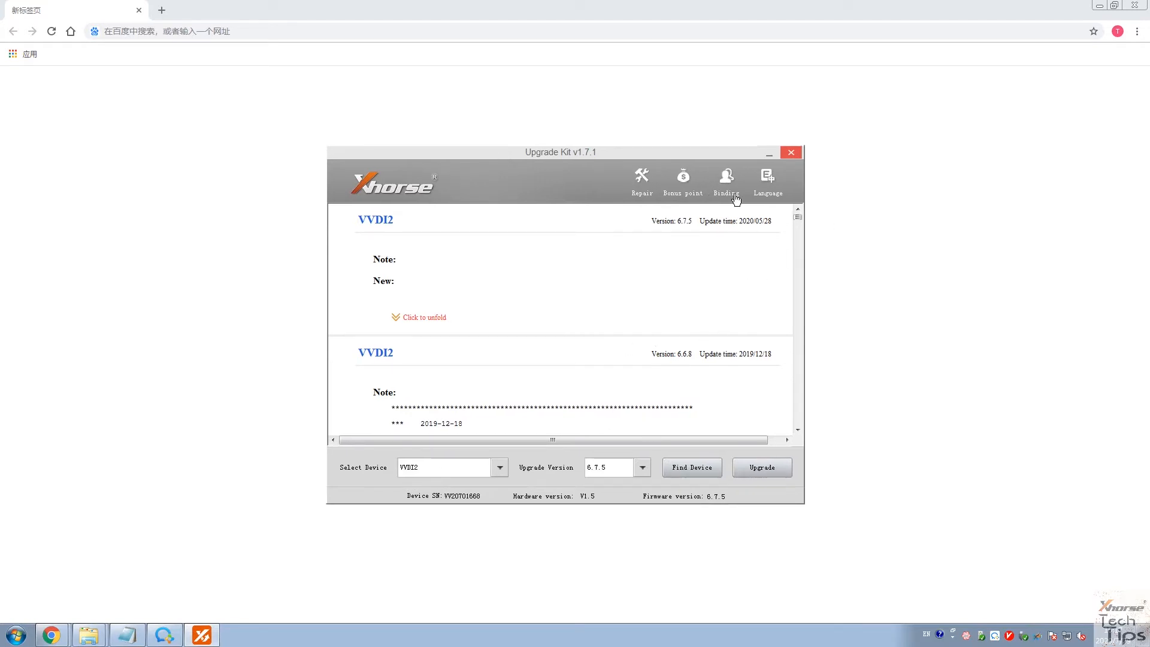
Open the Binding self-service page with its QR code and dismiss the driver notice
left_click(691, 467)
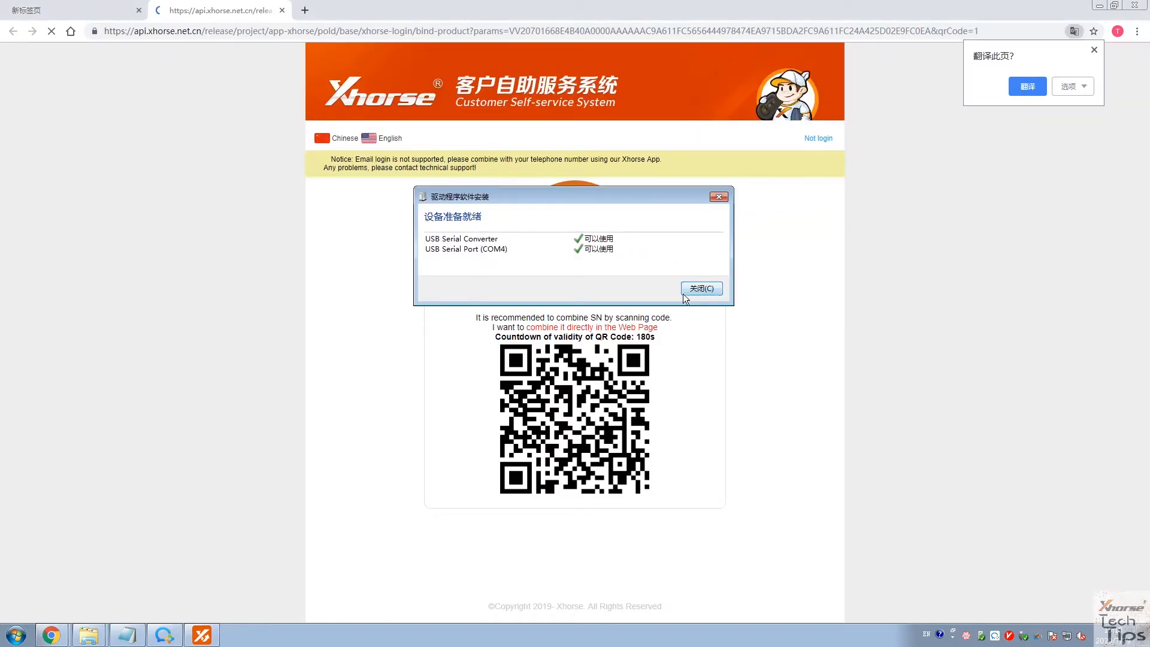
left_click(700, 288)
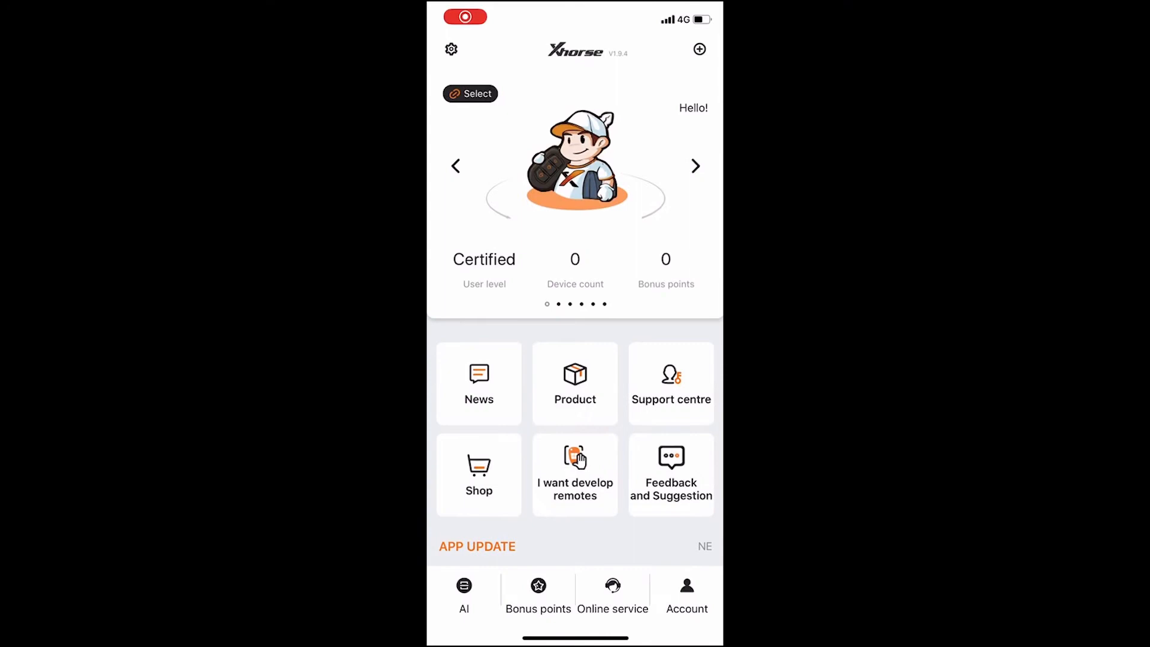
left_click(686, 595)
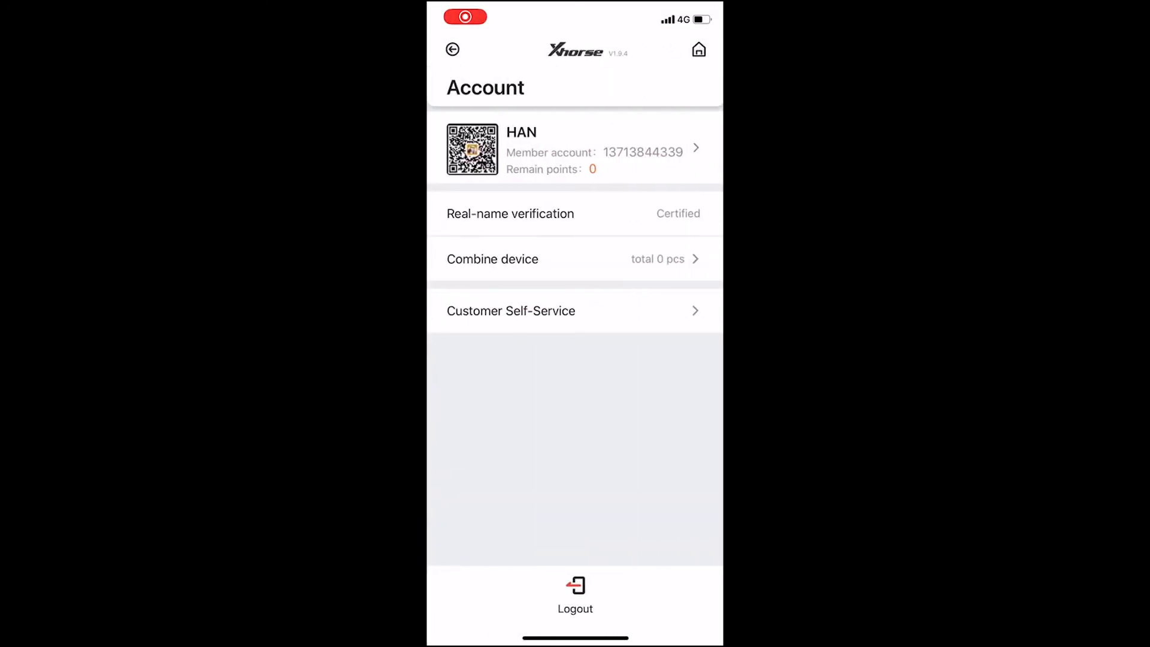
left_click(492, 258)
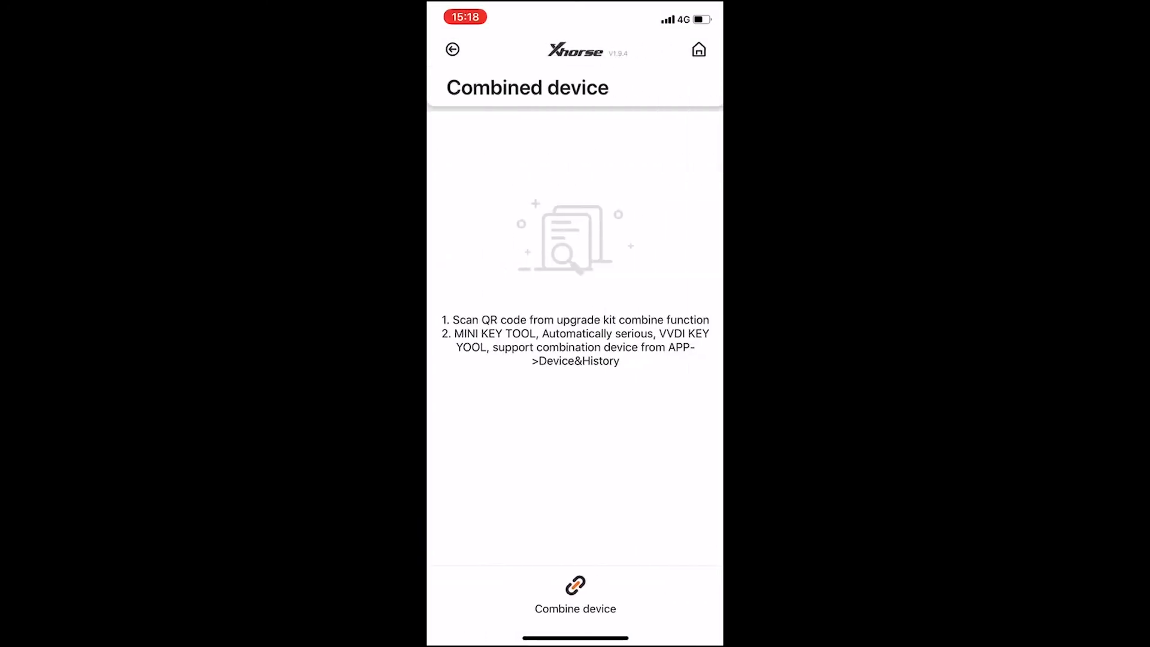
left_click(576, 595)
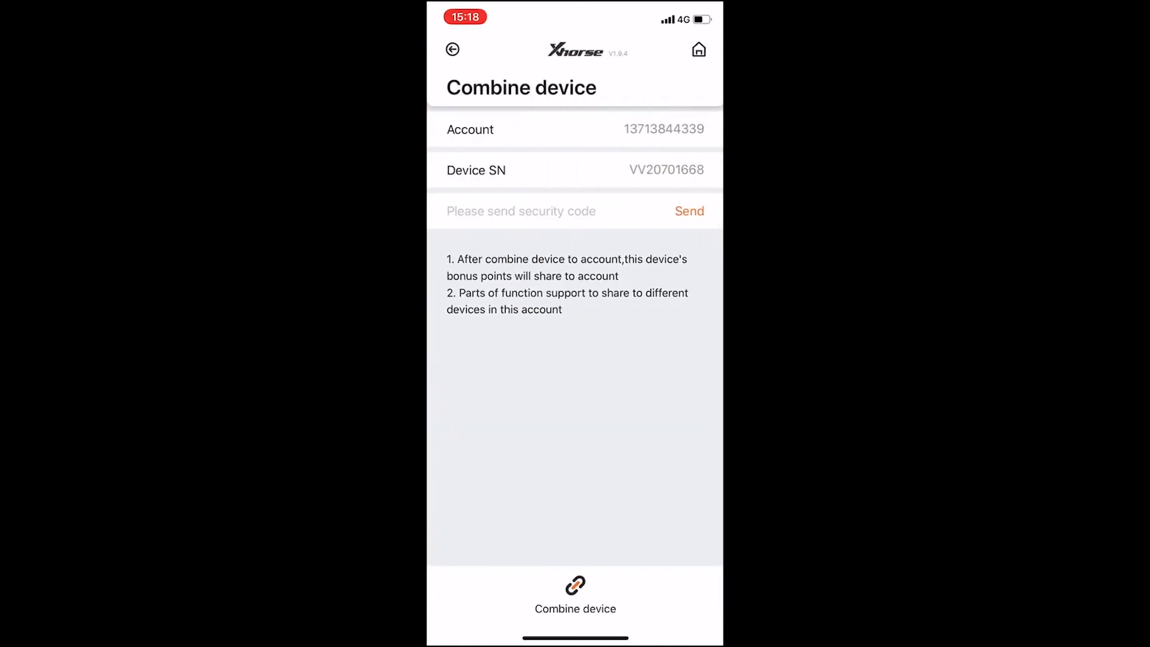
left_click(689, 211)
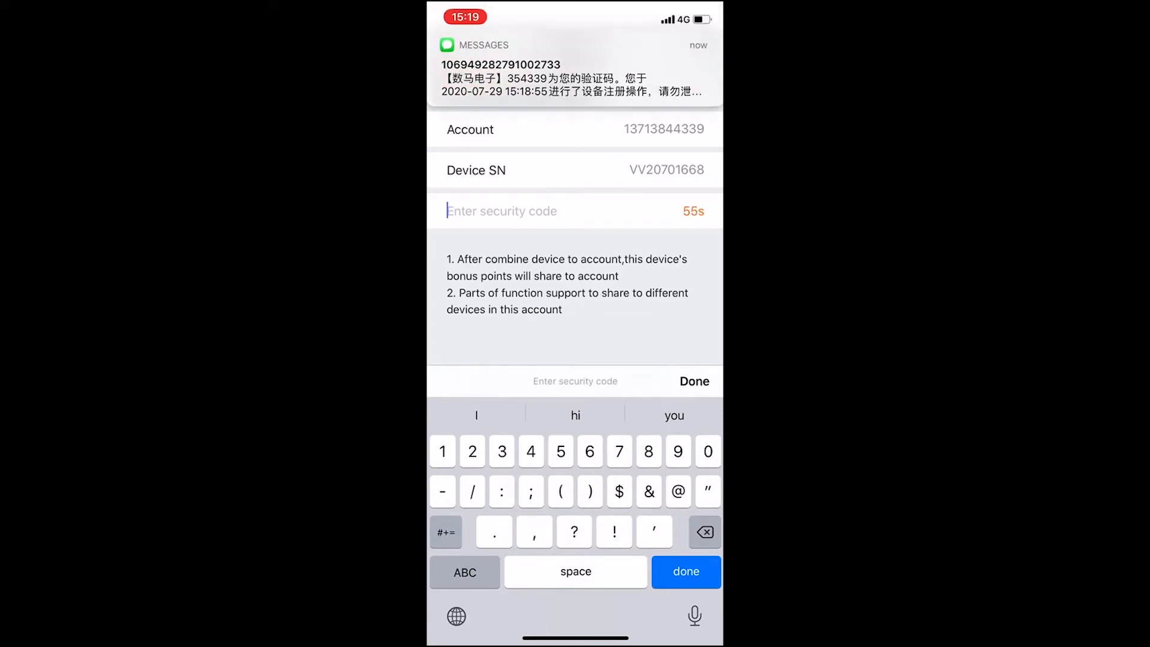
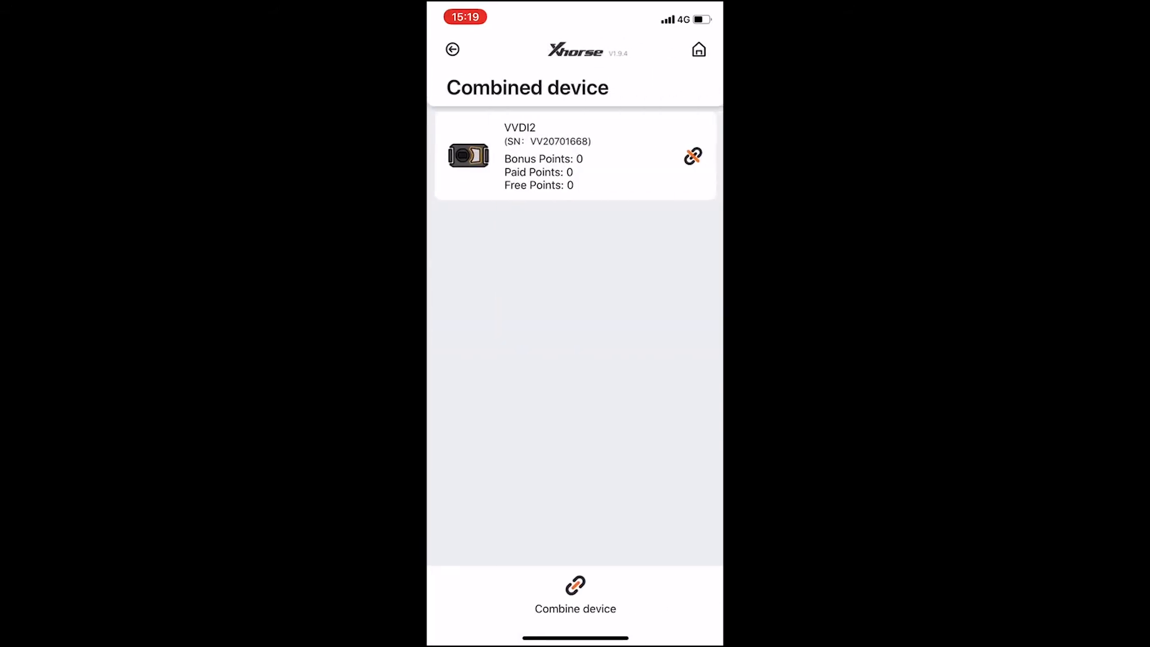
Confirm VVDI2 and VVDI MB appear among combined devices, then return home
left_click(453, 49)
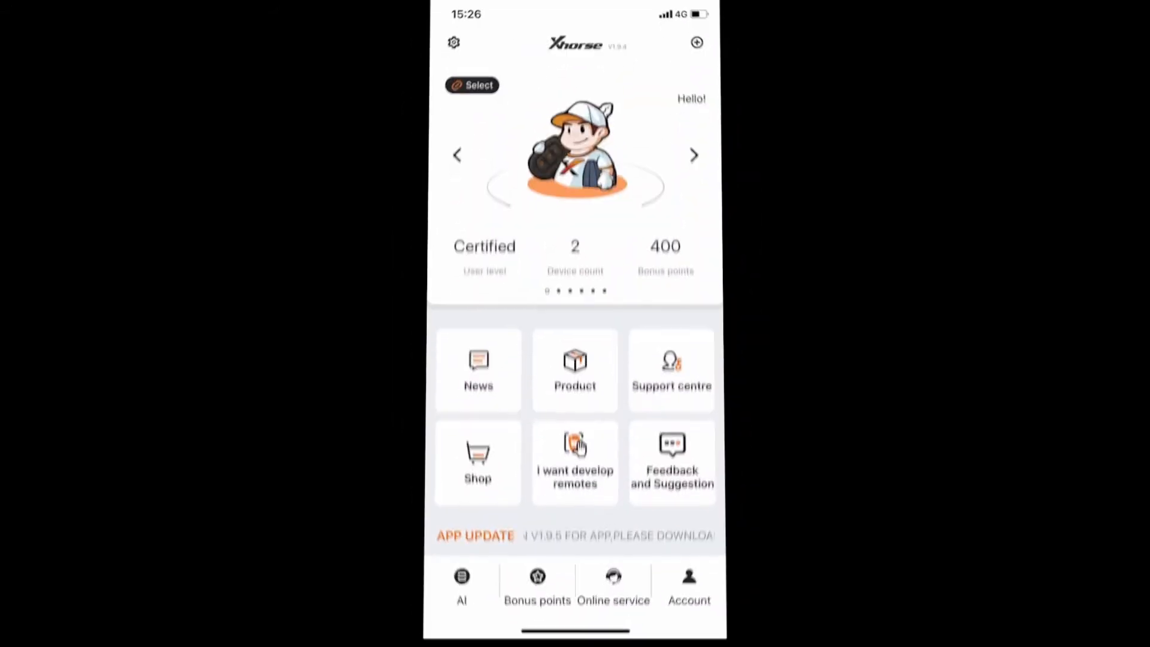
left_click(688, 587)
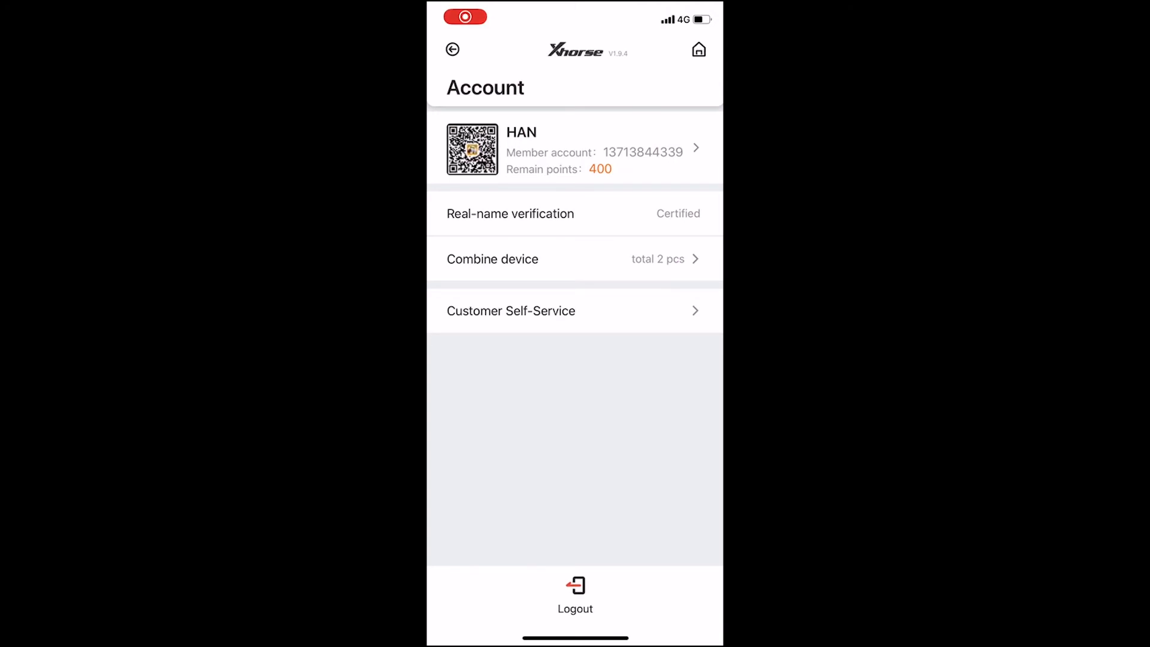
left_click(574, 259)
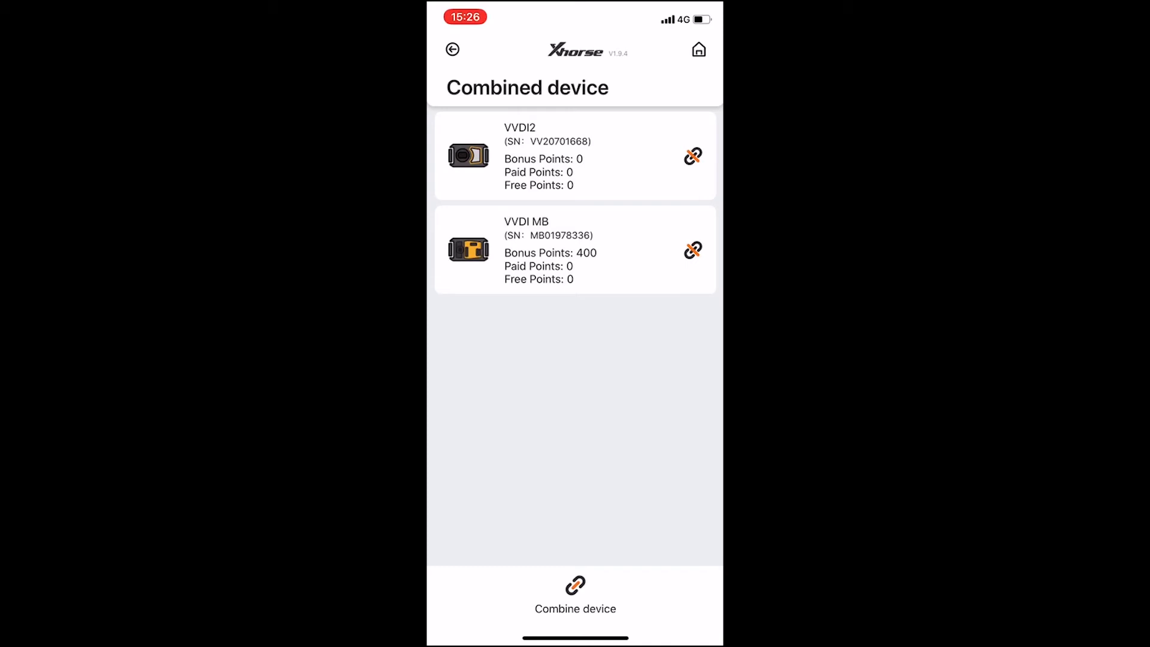
left_click(453, 50)
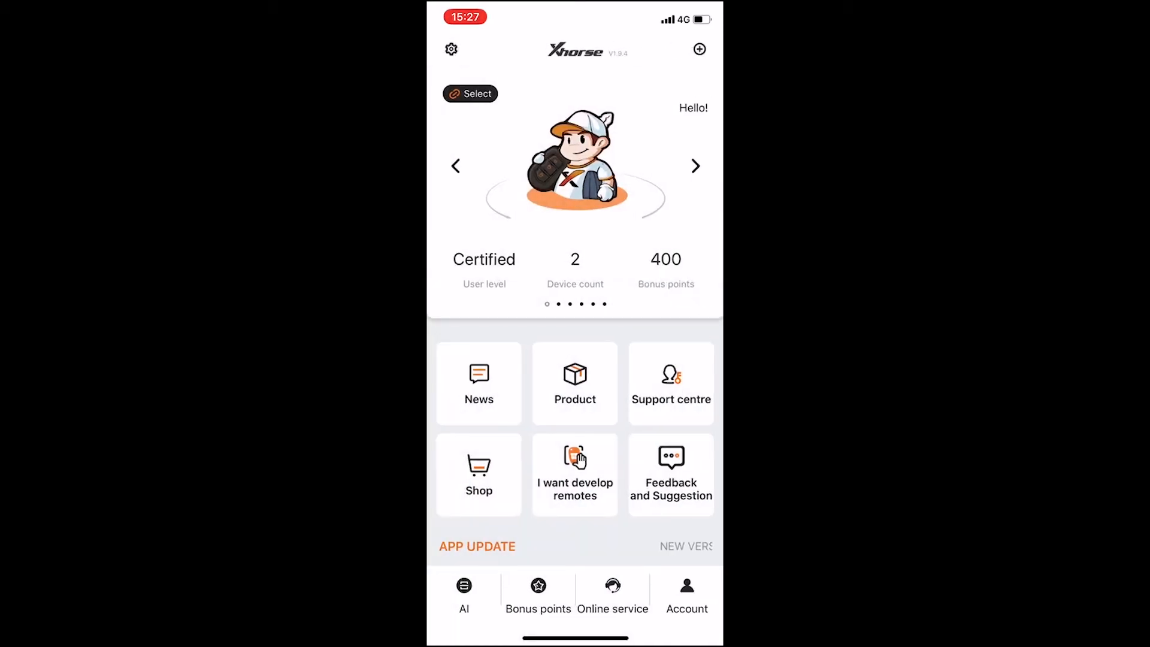
Add the 200-point VVDI MB token for device MB01978336 from the Bonus Points Mall
left_click(538, 595)
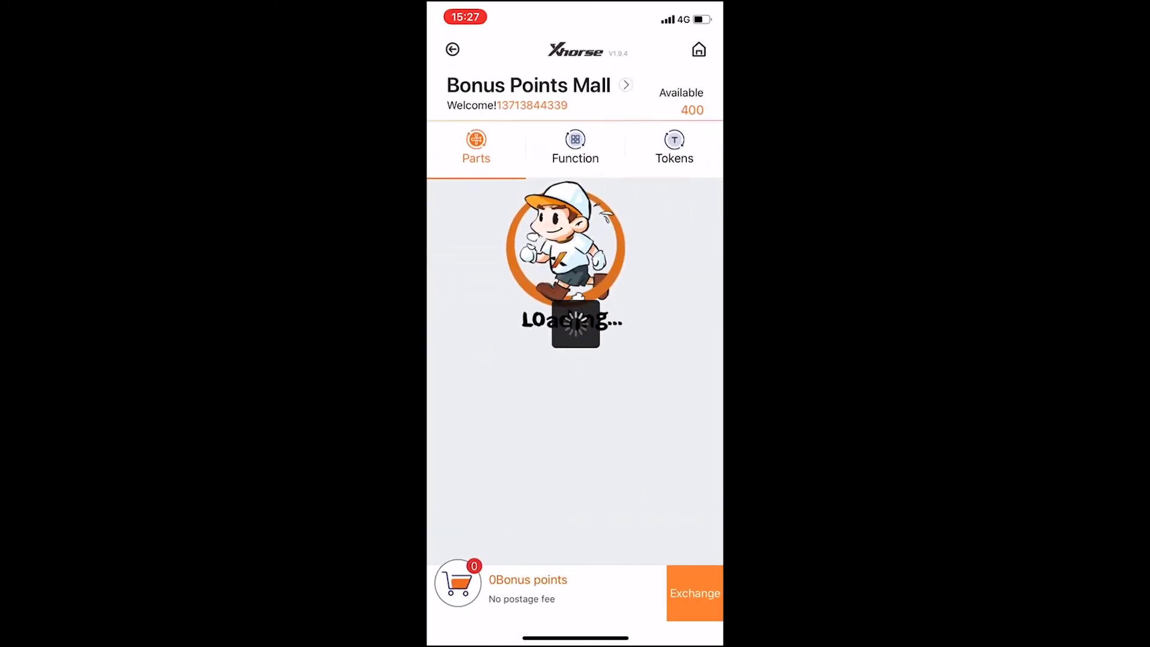
left_click(673, 147)
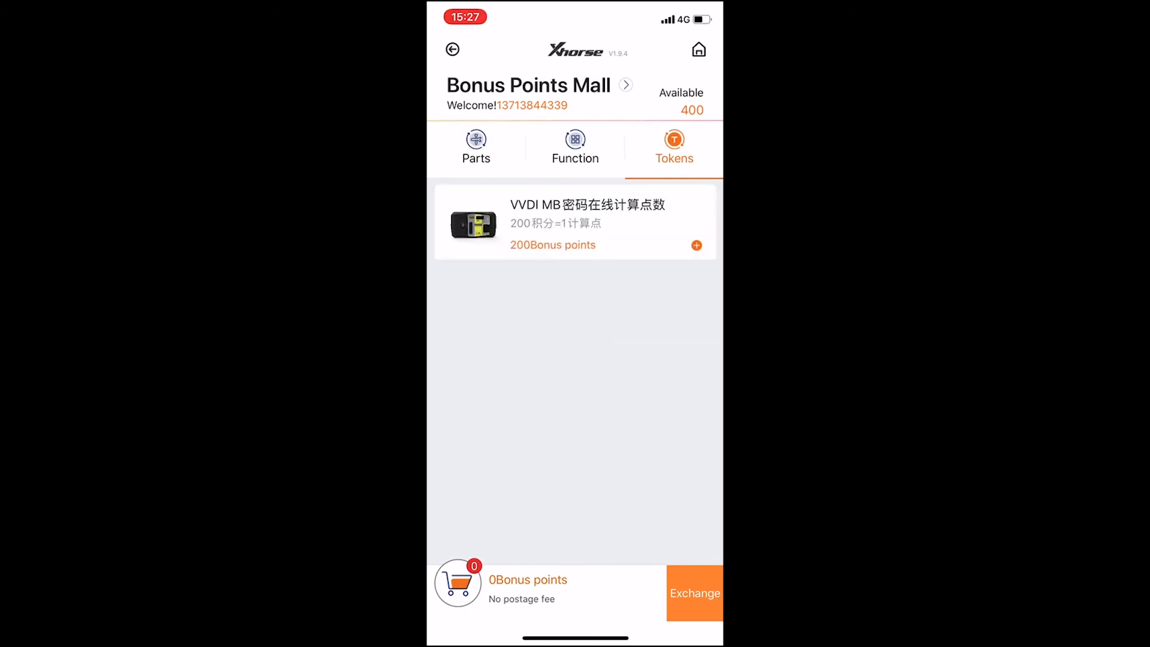
left_click(695, 245)
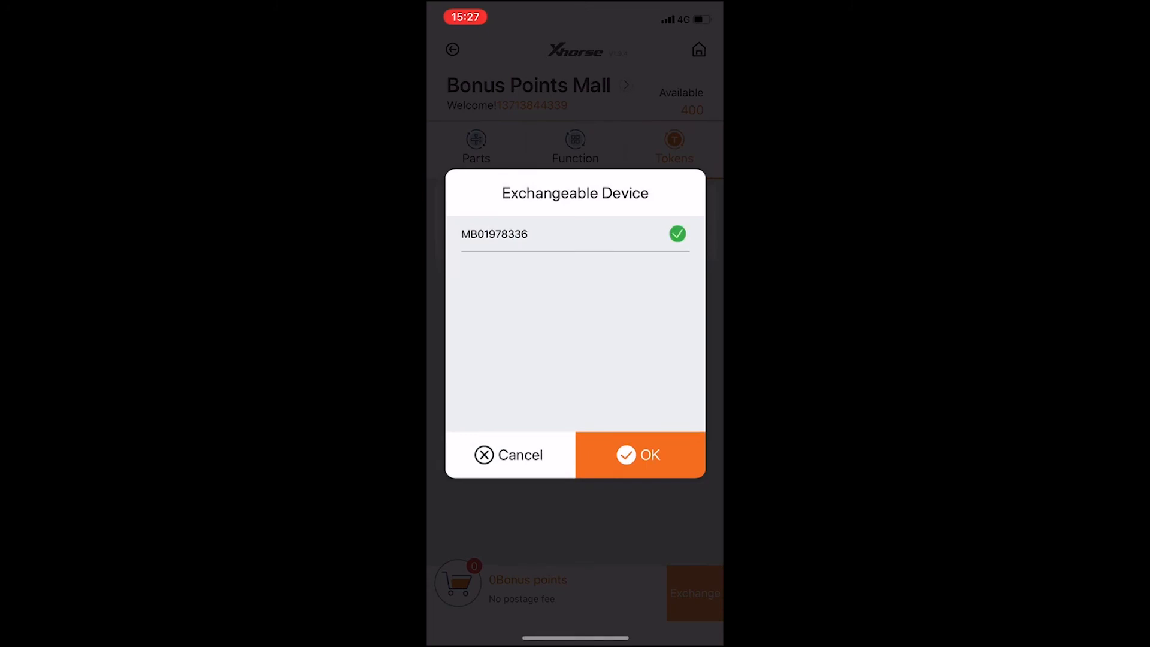
left_click(651, 455)
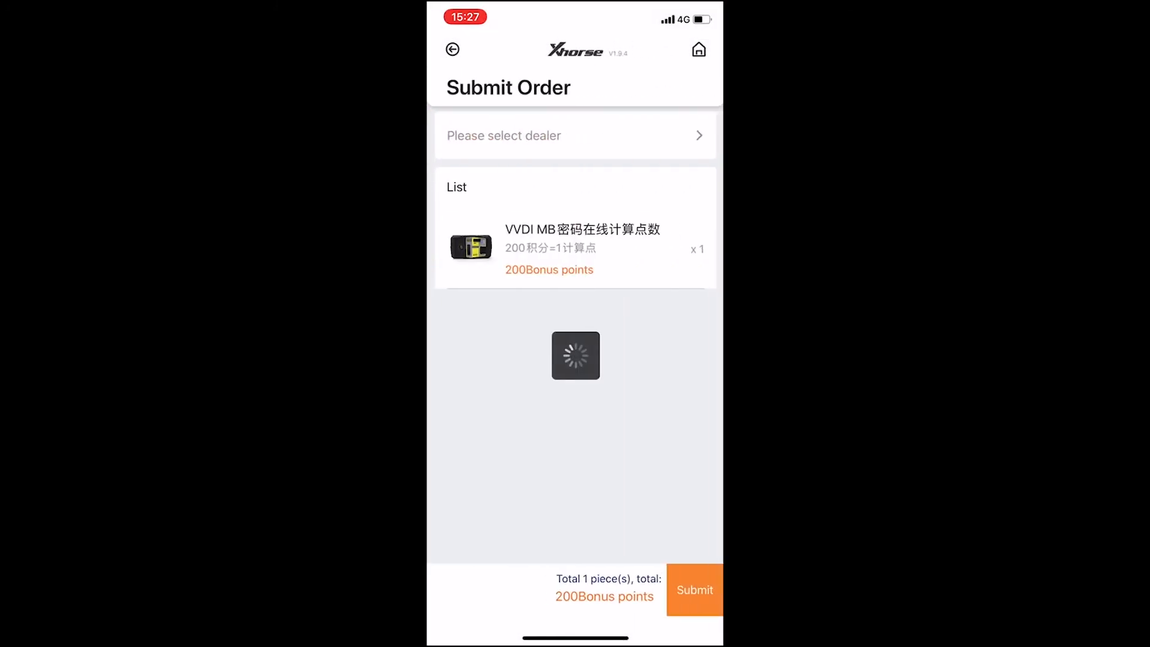
Submit the token order via dealer Xhorse(China) and view its details in History
left_click(576, 135)
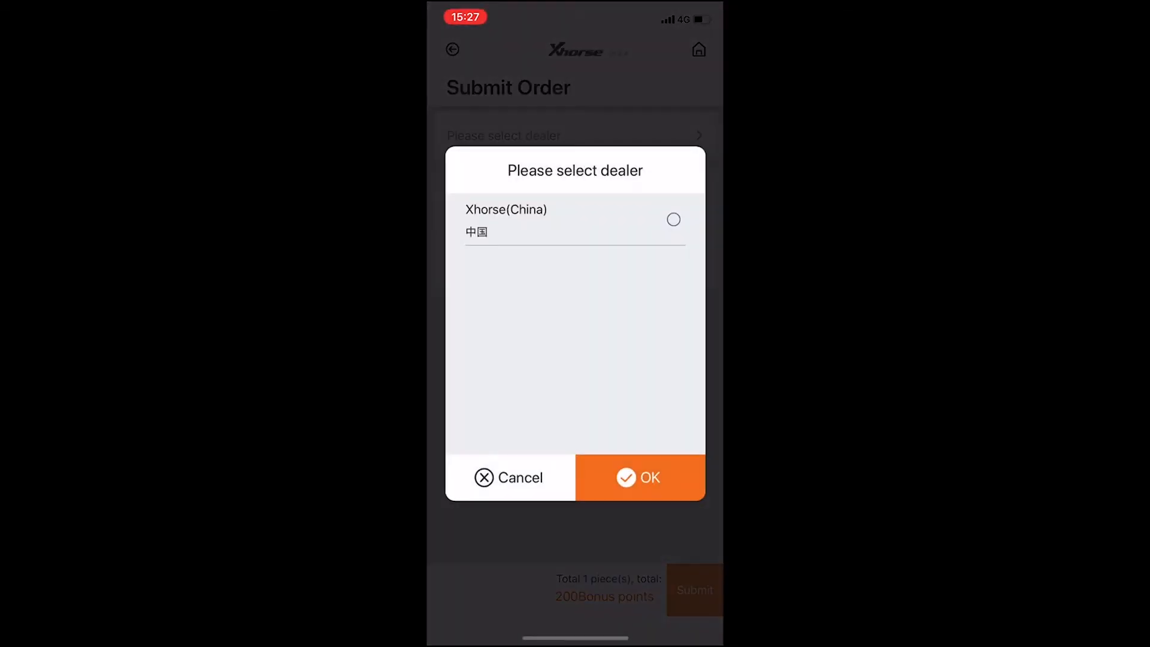
left_click(638, 478)
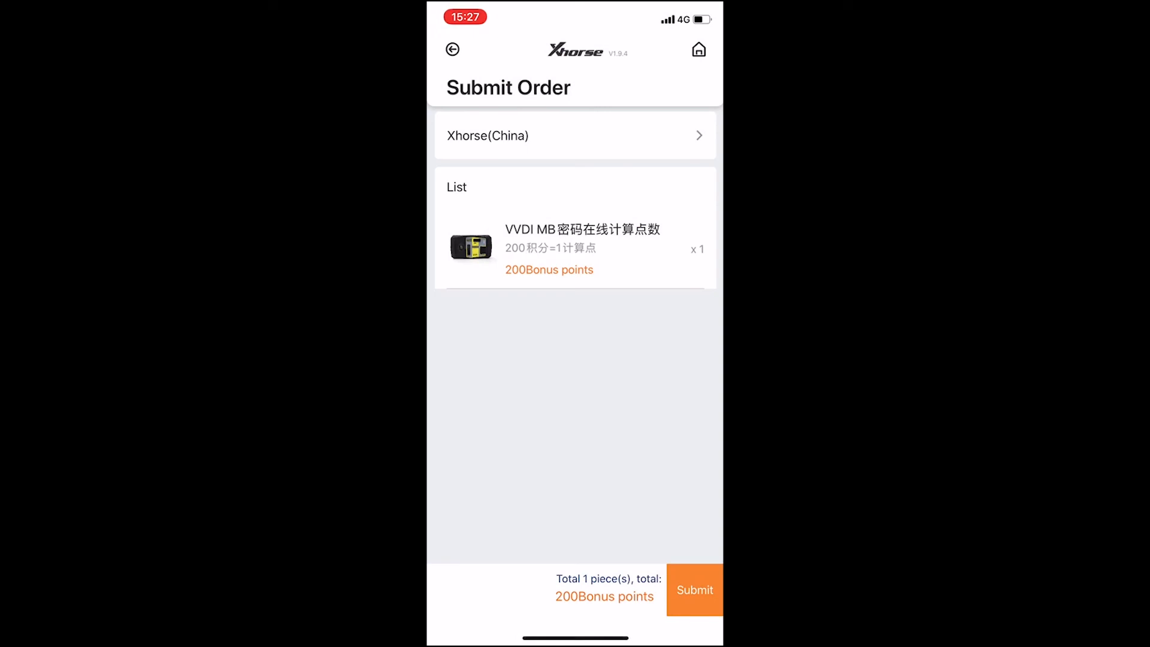
left_click(693, 590)
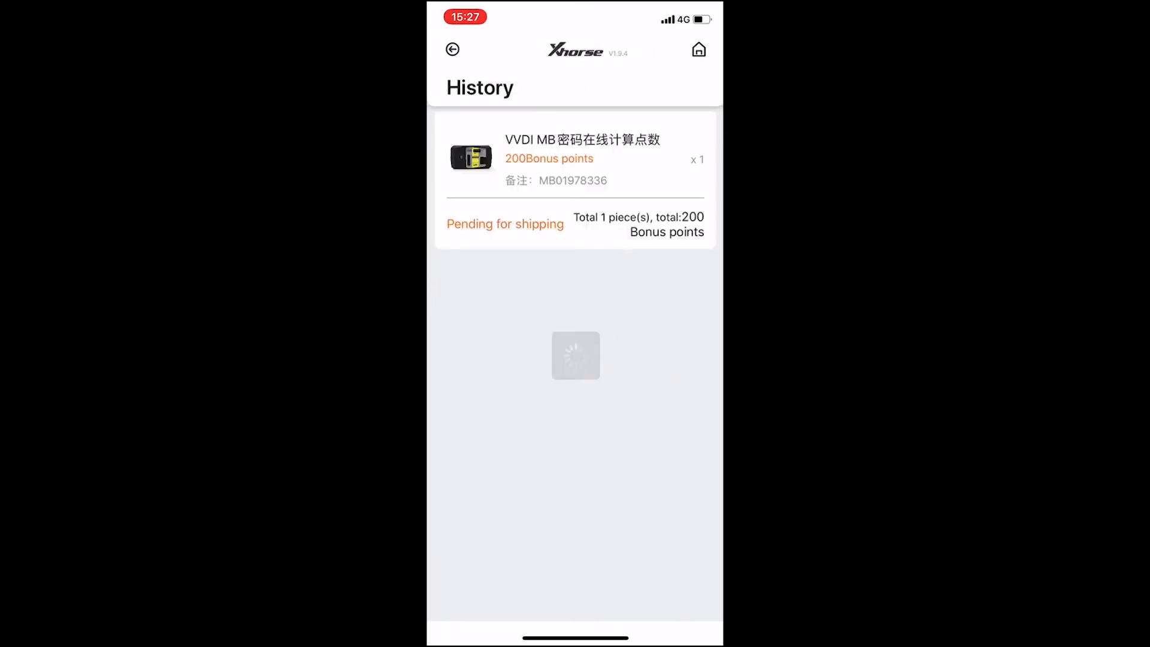
left_click(576, 157)
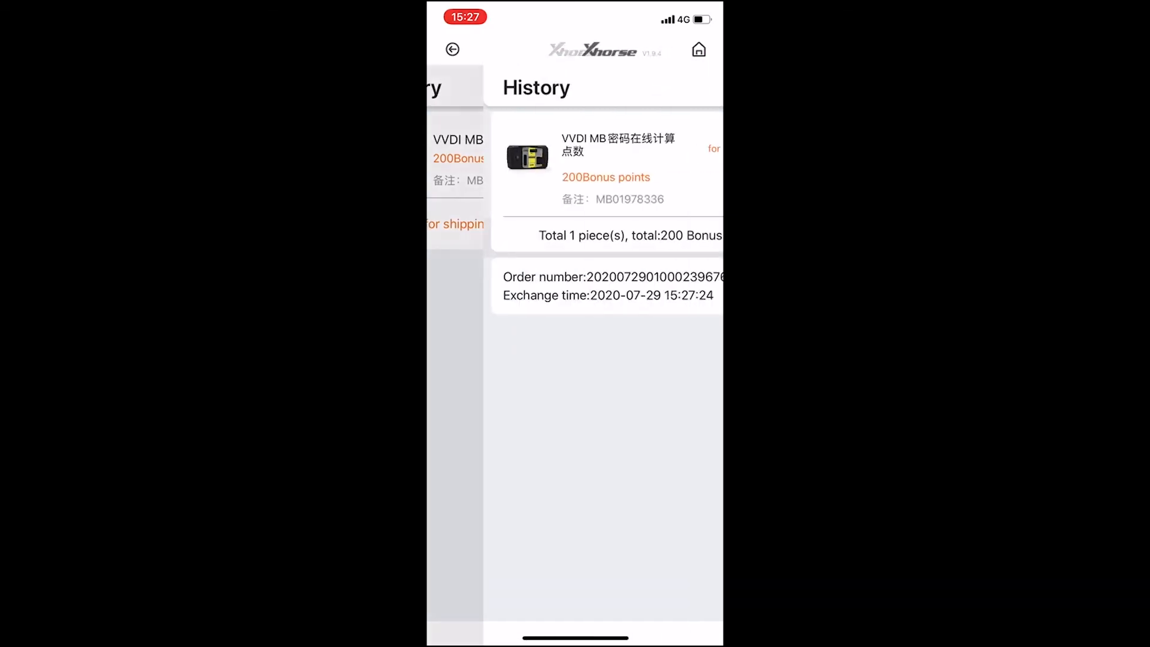